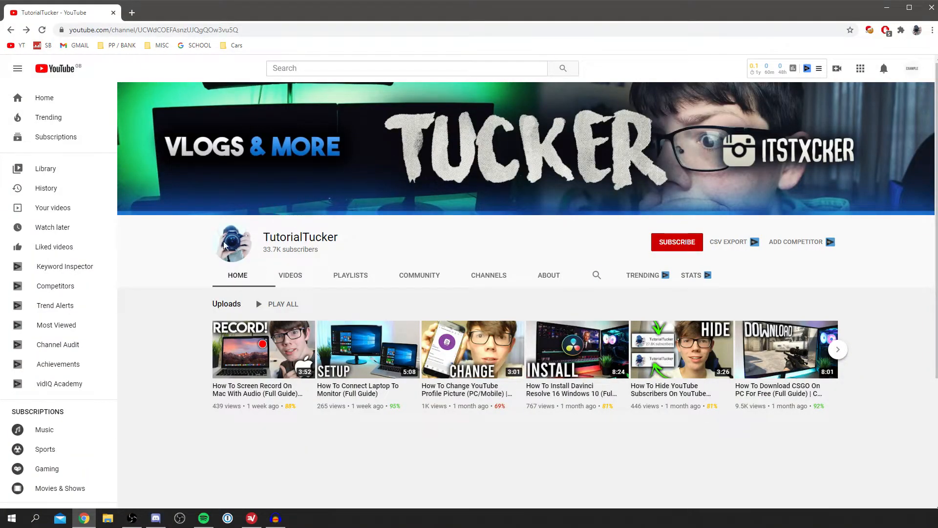
pyautogui.moveTo(706, 90)
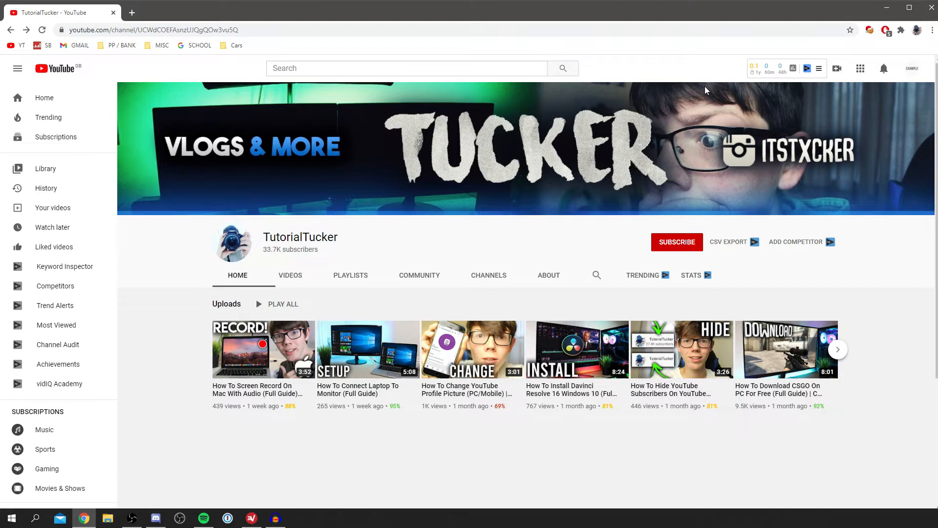
pyautogui.moveTo(920, 80)
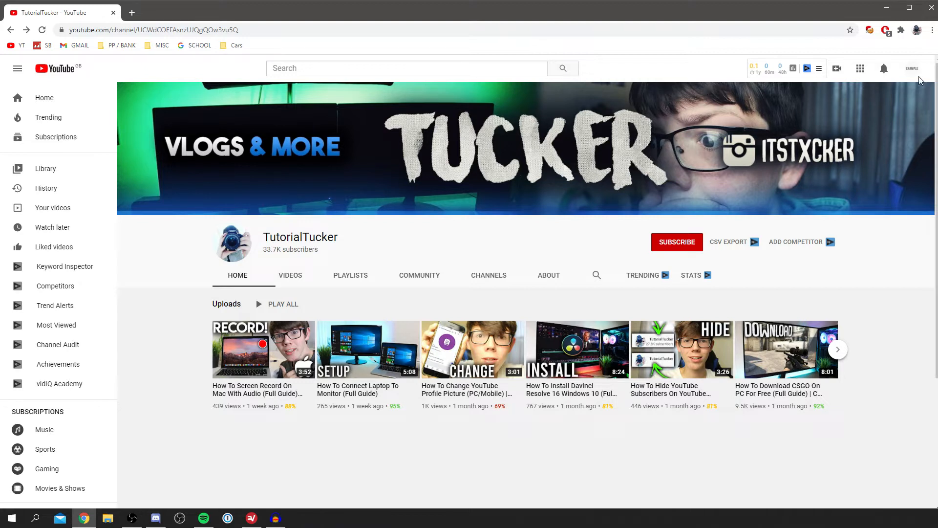
# Step: Open the account menu from the profile avatar on the TutorialTucker channel page
pyautogui.click(916, 68)
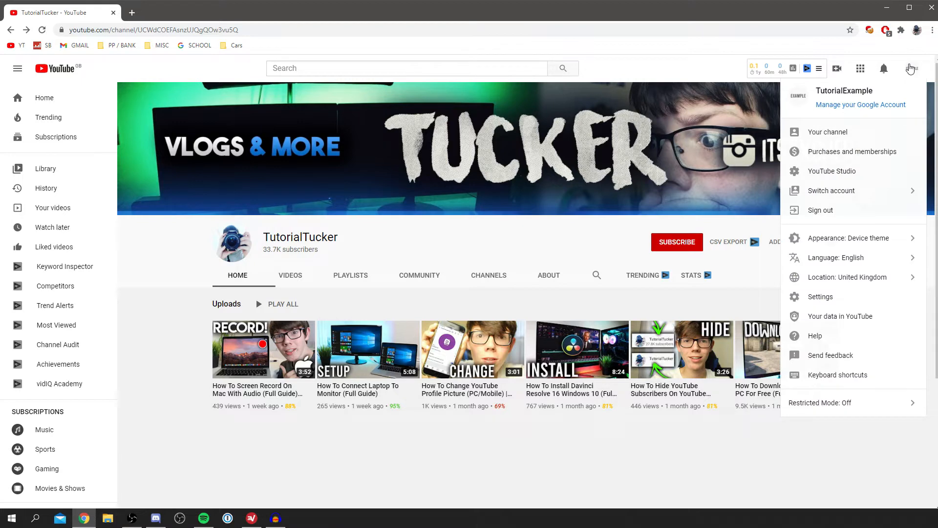
pyautogui.moveTo(824, 176)
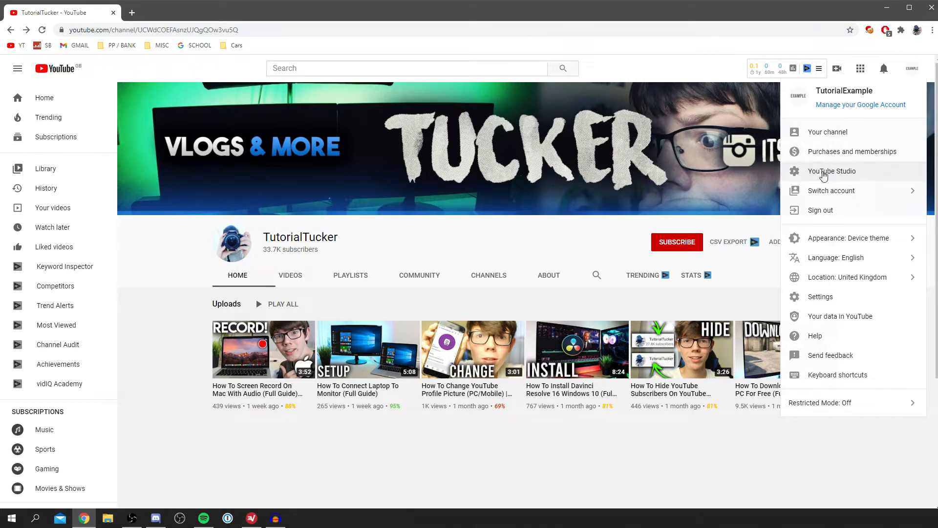
# Step: Go to the YouTube Studio dashboard and open its account menu
pyautogui.click(832, 171)
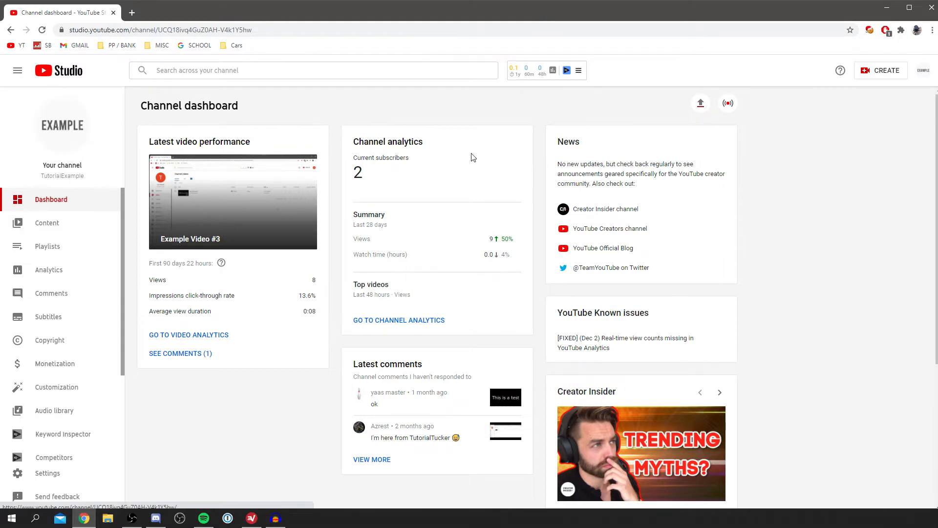
pyautogui.click(923, 70)
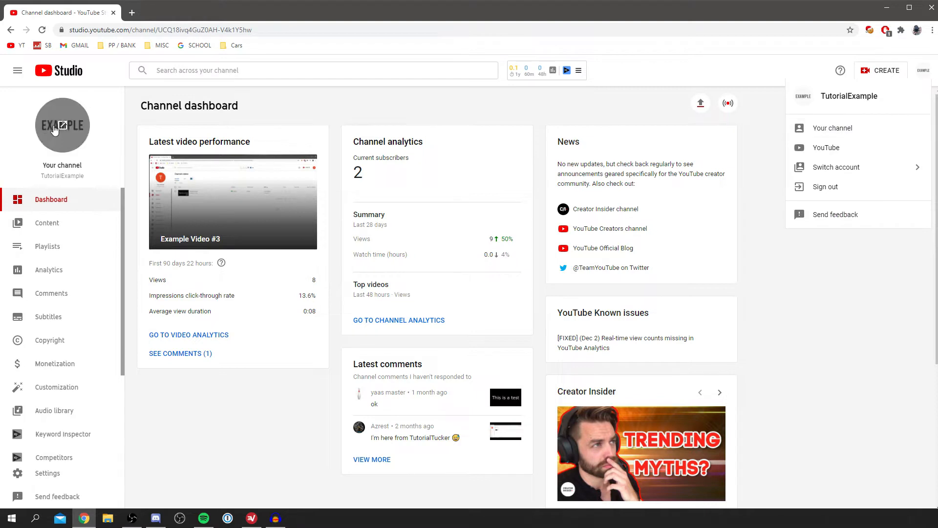
pyautogui.moveTo(61, 125)
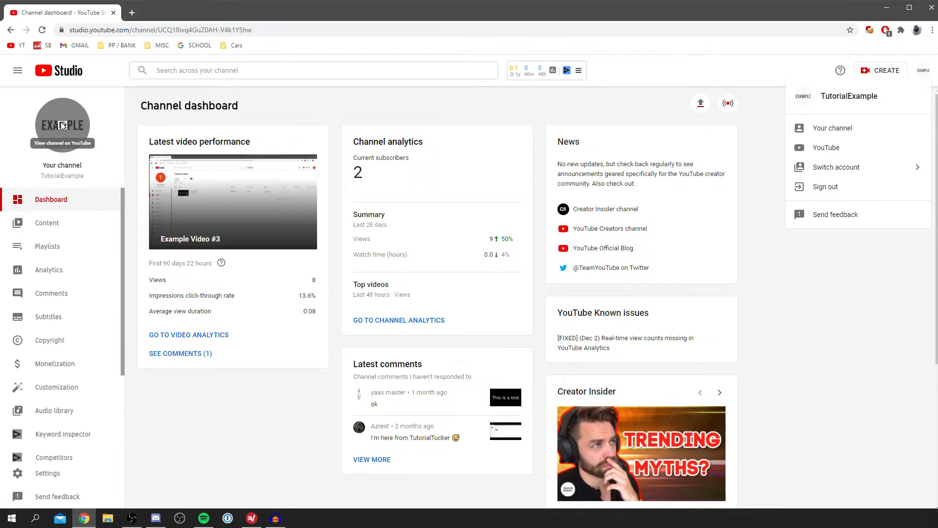
# Step: Open the TutorialExample public channel page in a new tab
pyautogui.click(832, 127)
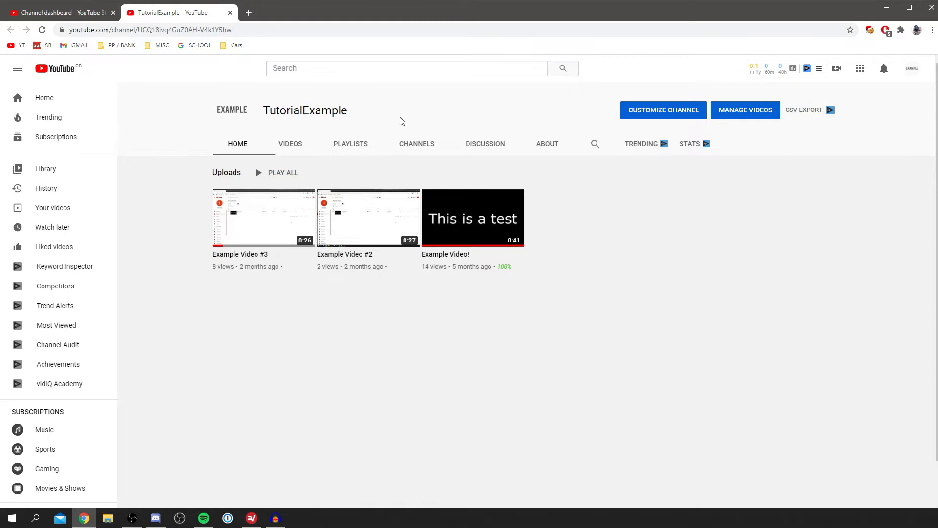
pyautogui.moveTo(403, 118)
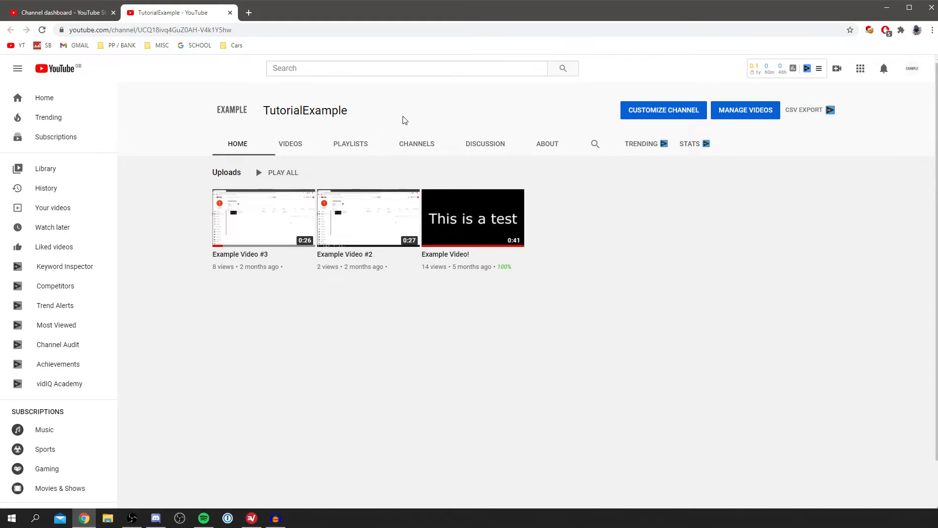
pyautogui.moveTo(282, 332)
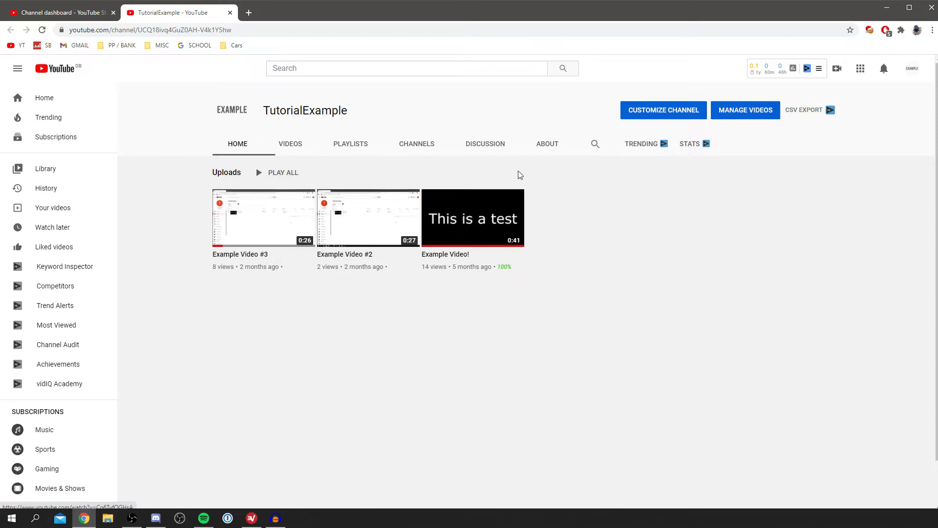
pyautogui.moveTo(473, 221)
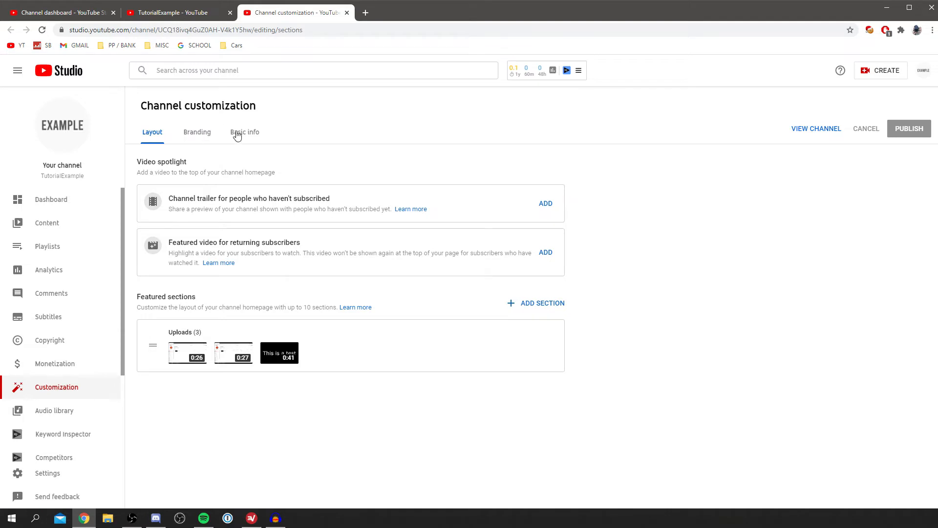
pyautogui.moveTo(200, 130)
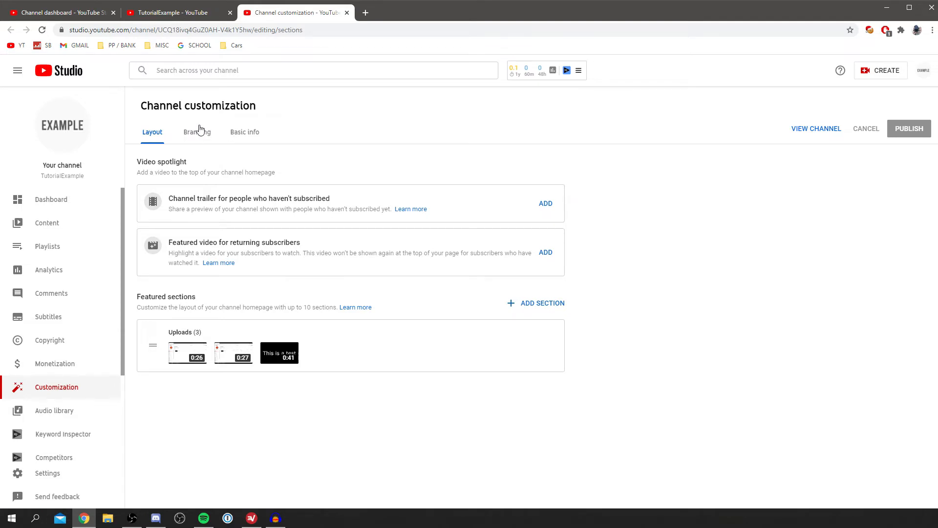
# Step: Show the Customization Branding settings, then open the Studio account menu
pyautogui.click(196, 131)
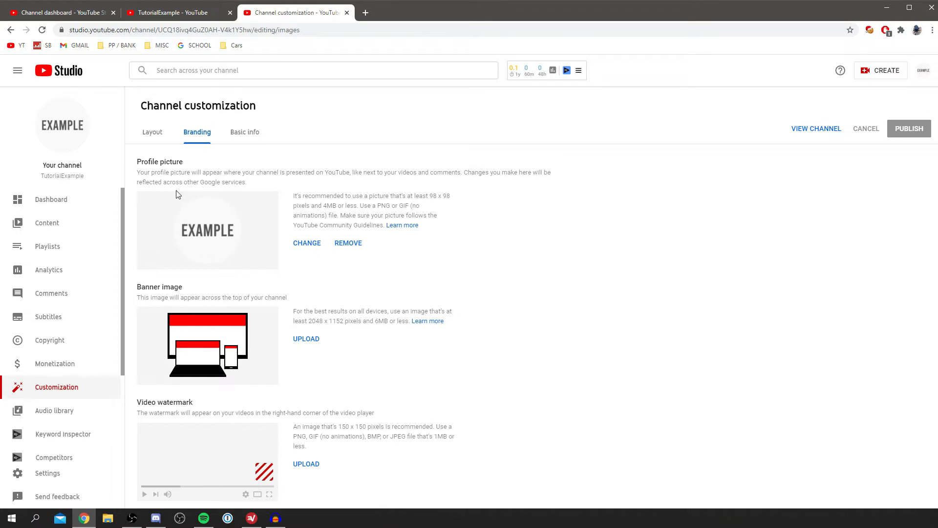
pyautogui.moveTo(187, 273)
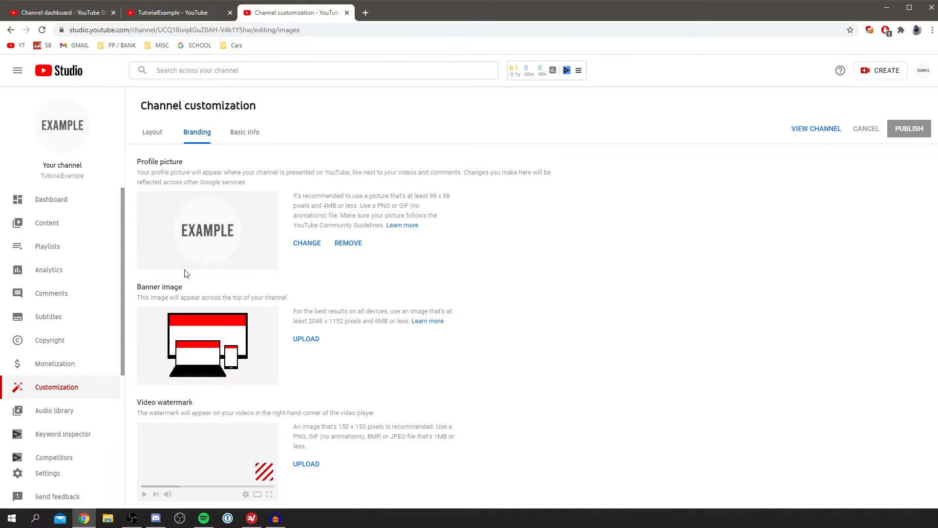
pyautogui.moveTo(187, 398)
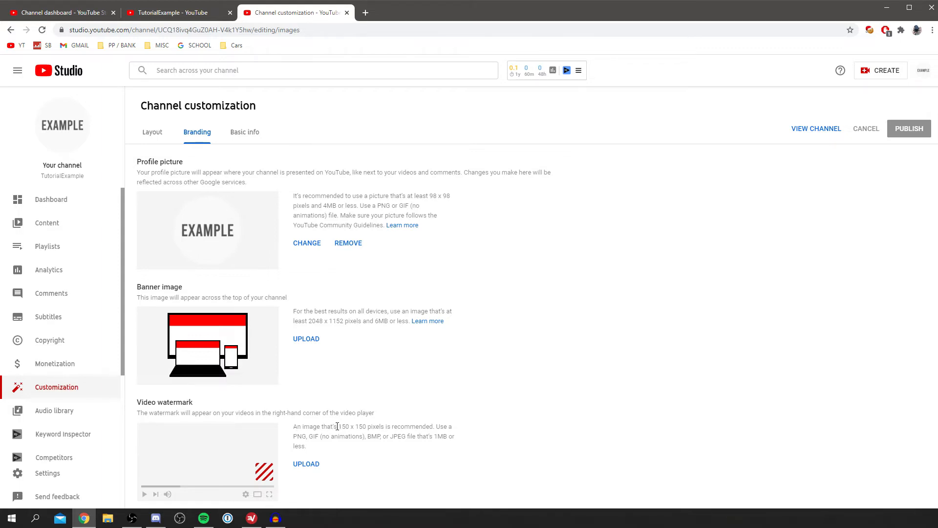
pyautogui.moveTo(327, 451)
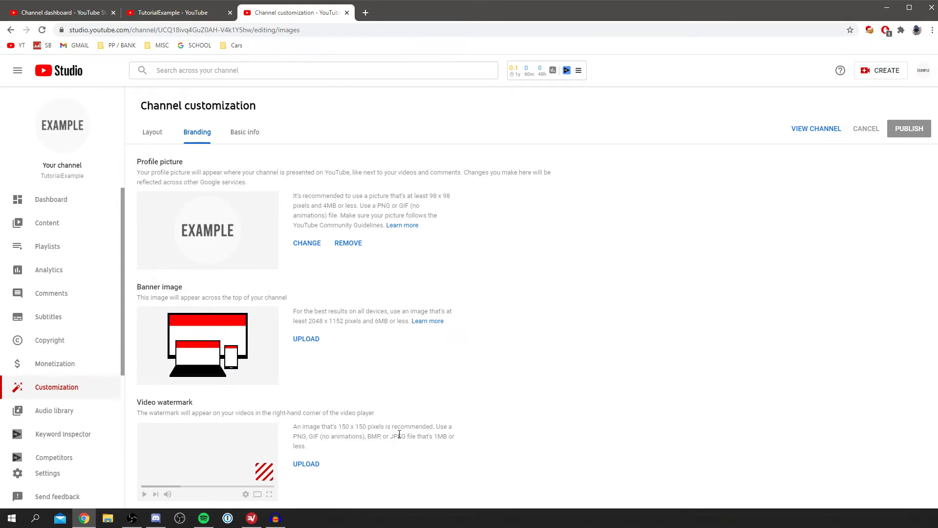
pyautogui.click(924, 70)
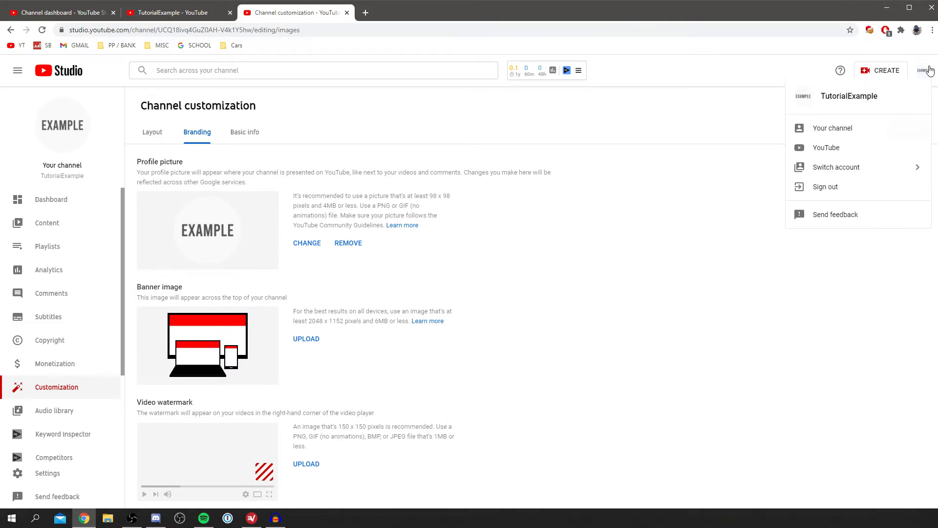
pyautogui.moveTo(926, 78)
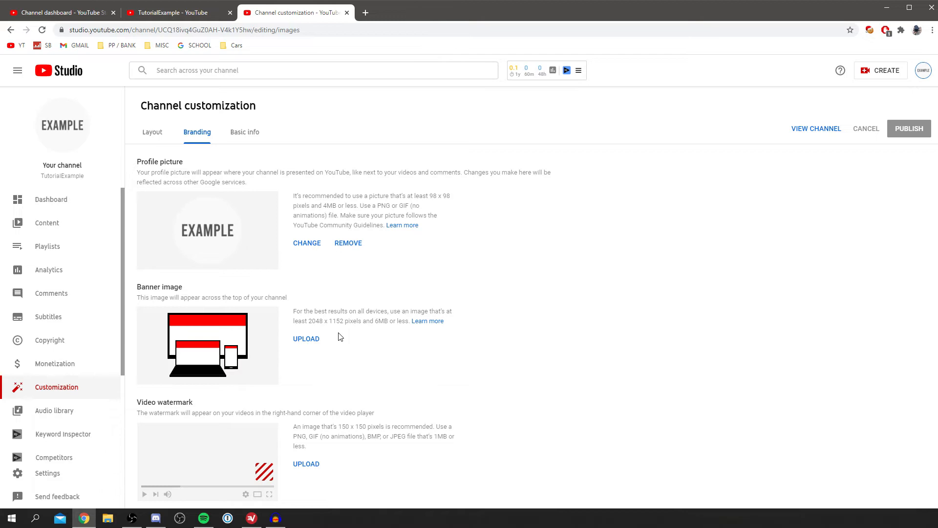
pyautogui.moveTo(226, 445)
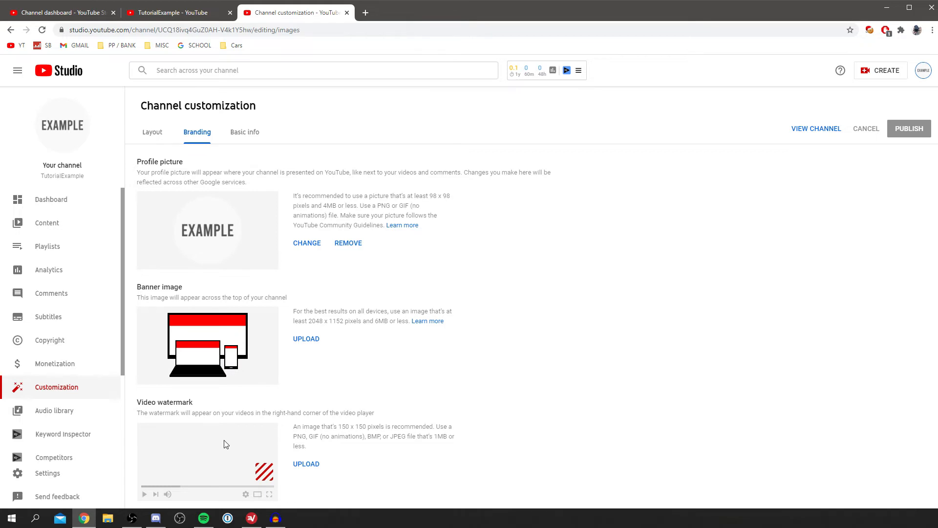
pyautogui.moveTo(254, 457)
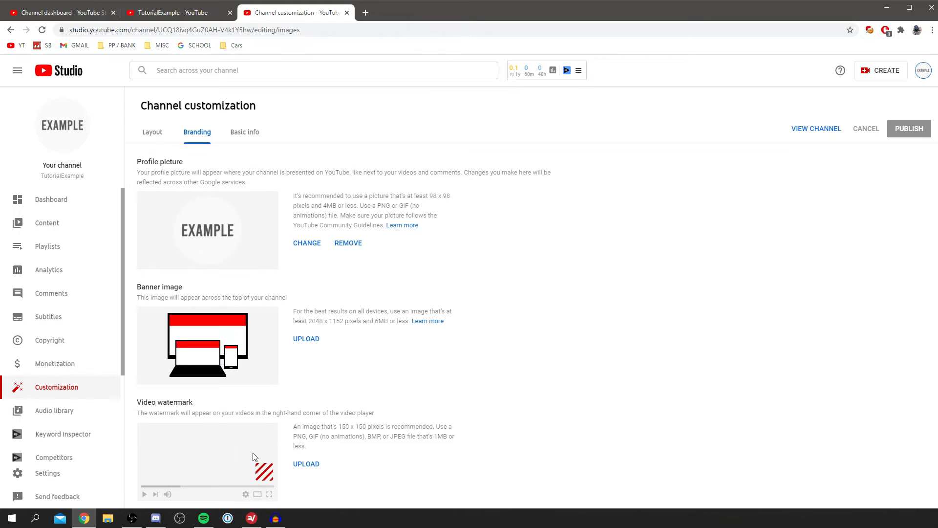
pyautogui.moveTo(161, 453)
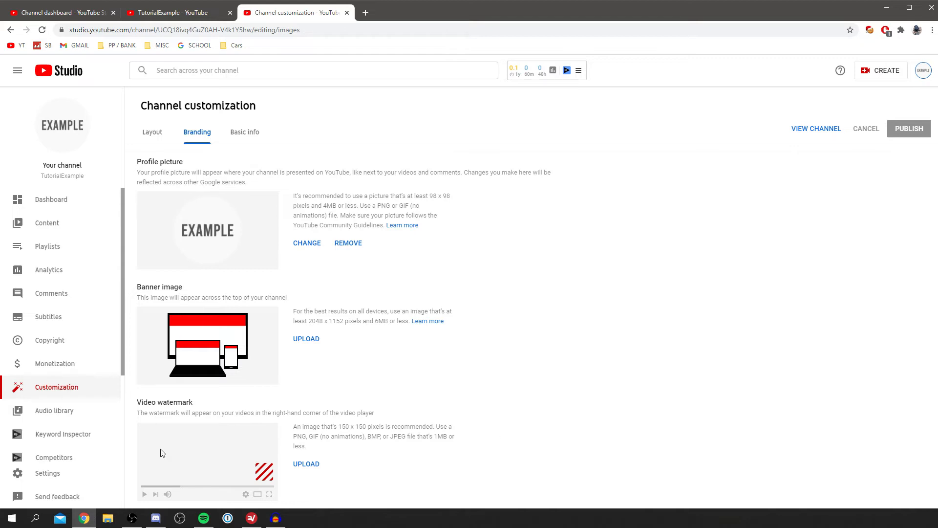
pyautogui.moveTo(301, 469)
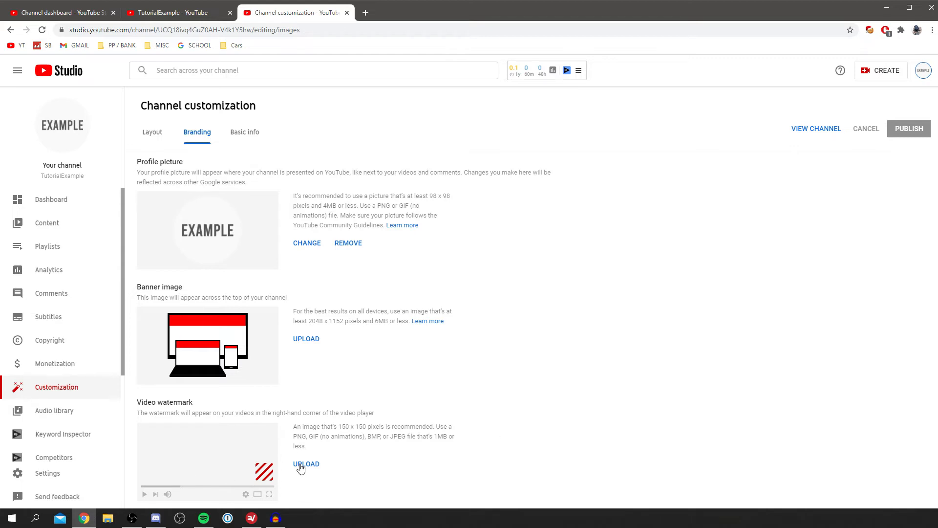
# Step: Upload logo.jpg from Downloads as the video watermark and confirm the crop
pyautogui.click(306, 464)
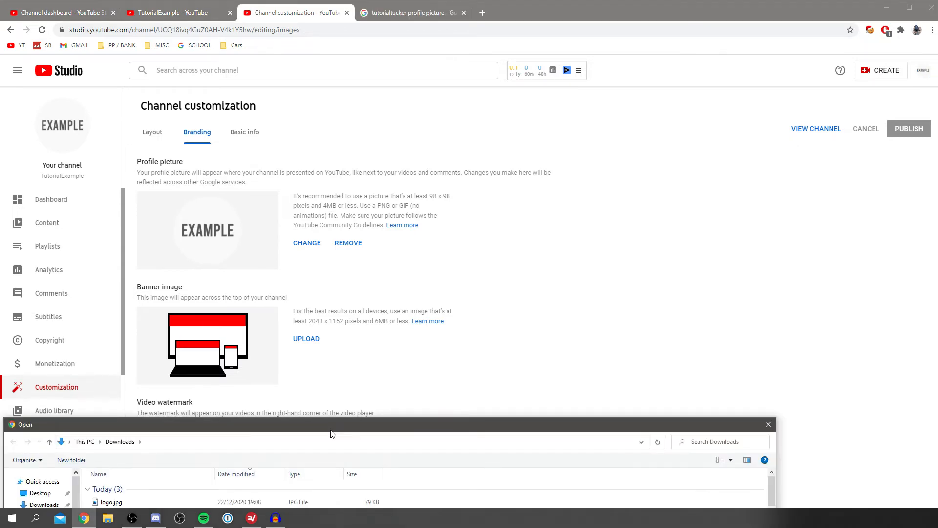
pyautogui.click(110, 502)
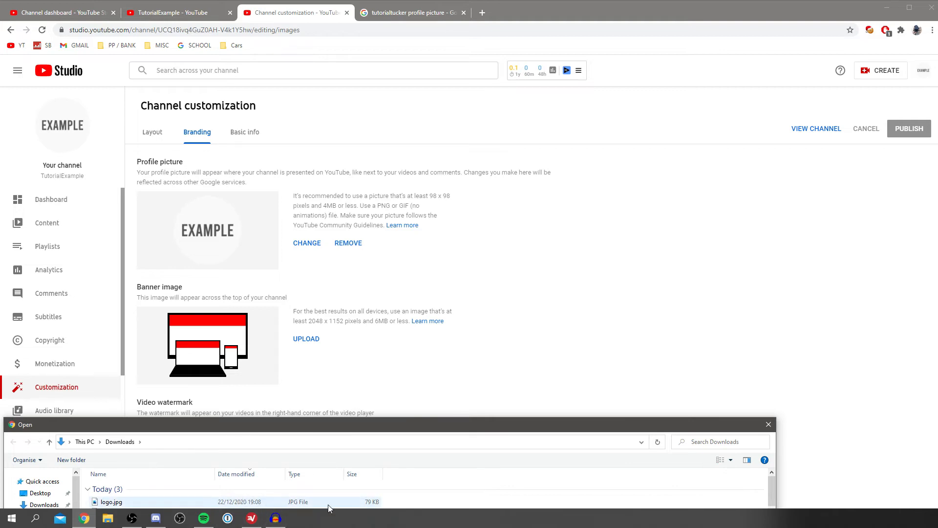
pyautogui.doubleClick(111, 501)
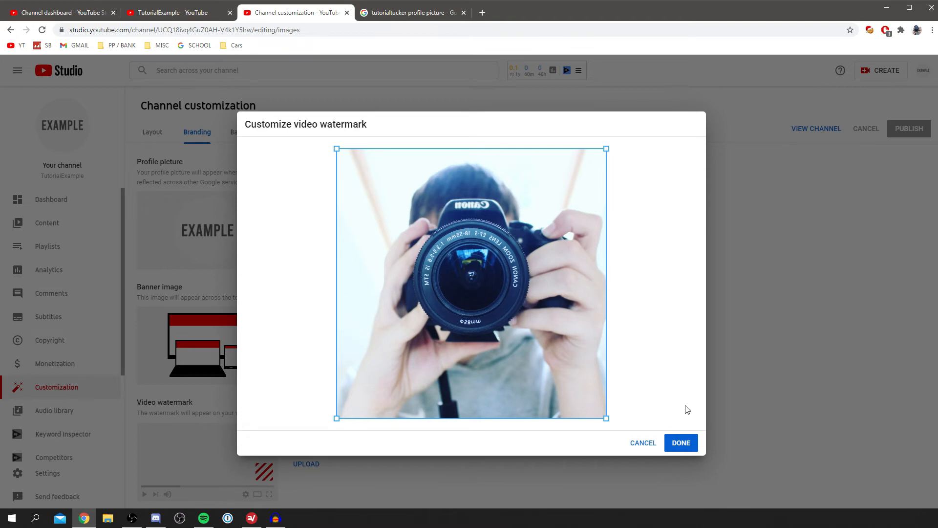
pyautogui.moveTo(682, 443)
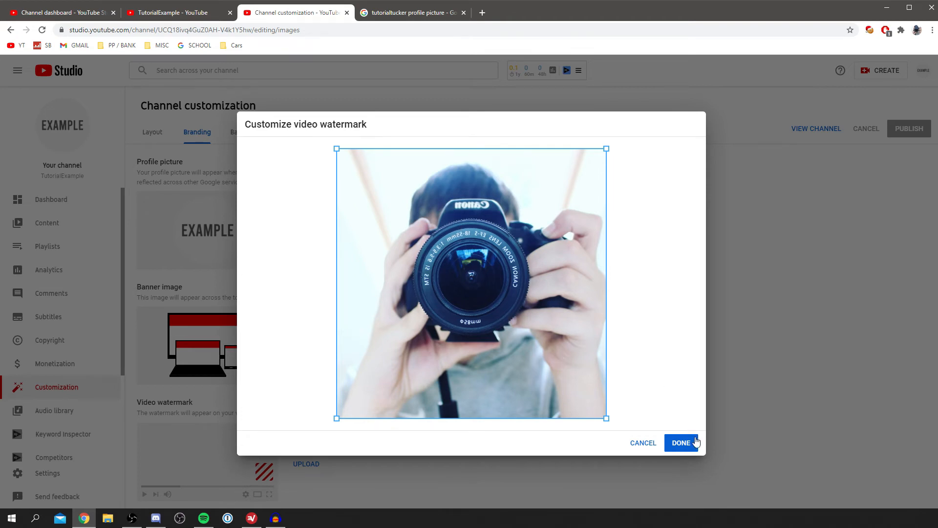
pyautogui.click(680, 442)
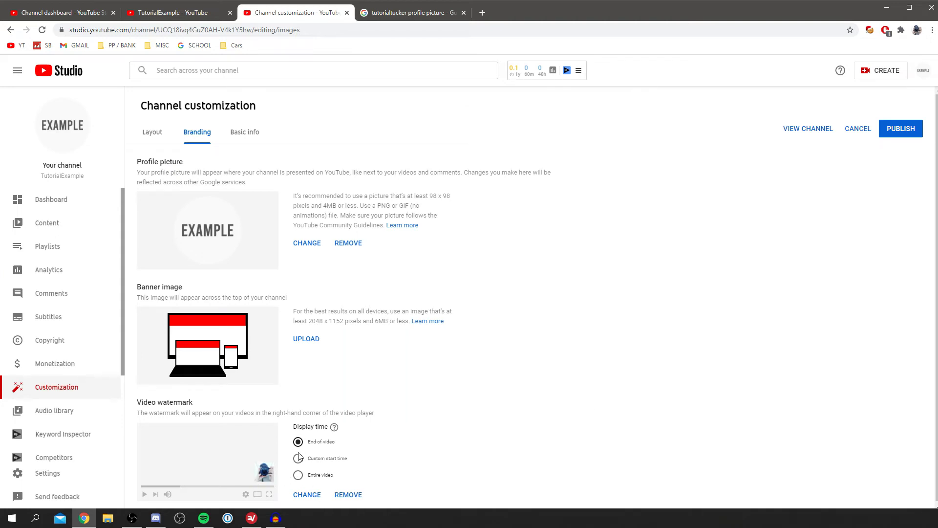
pyautogui.moveTo(289, 476)
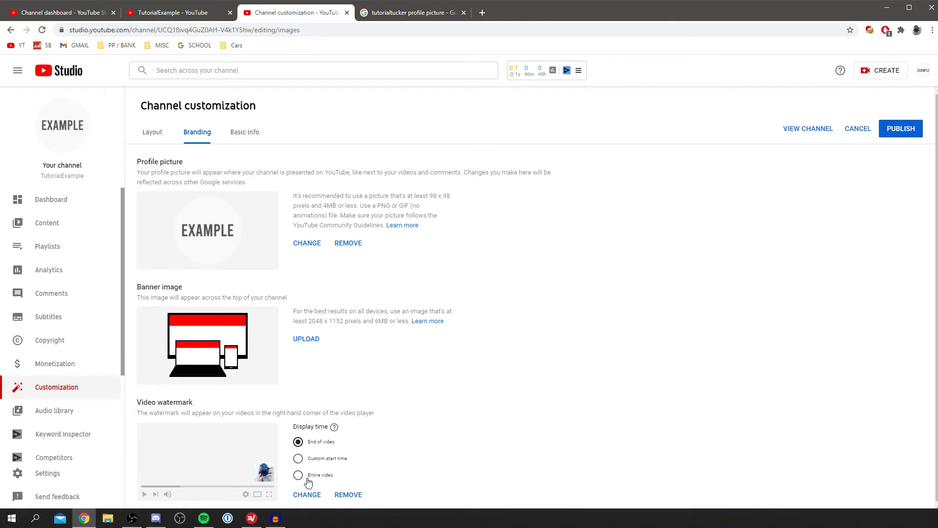
# Step: Set the watermark Display time to Entire video
pyautogui.click(298, 474)
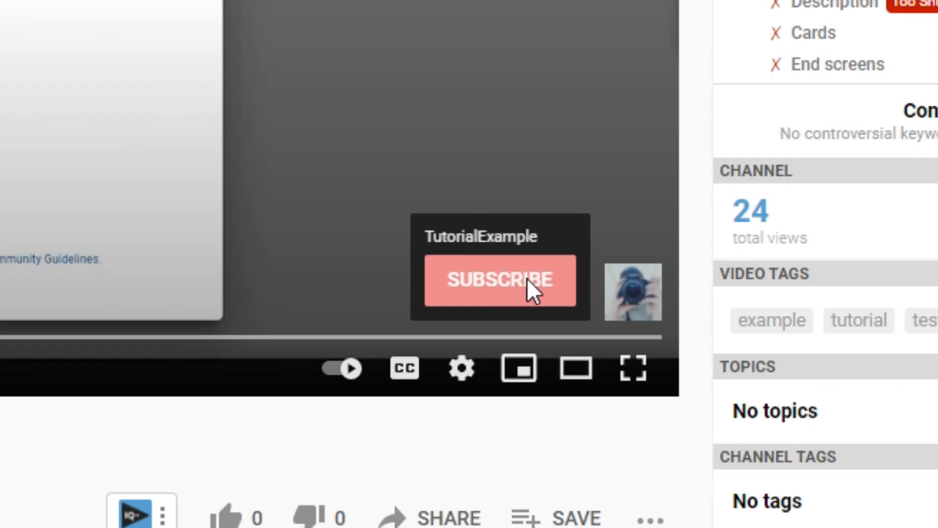
pyautogui.moveTo(562, 311)
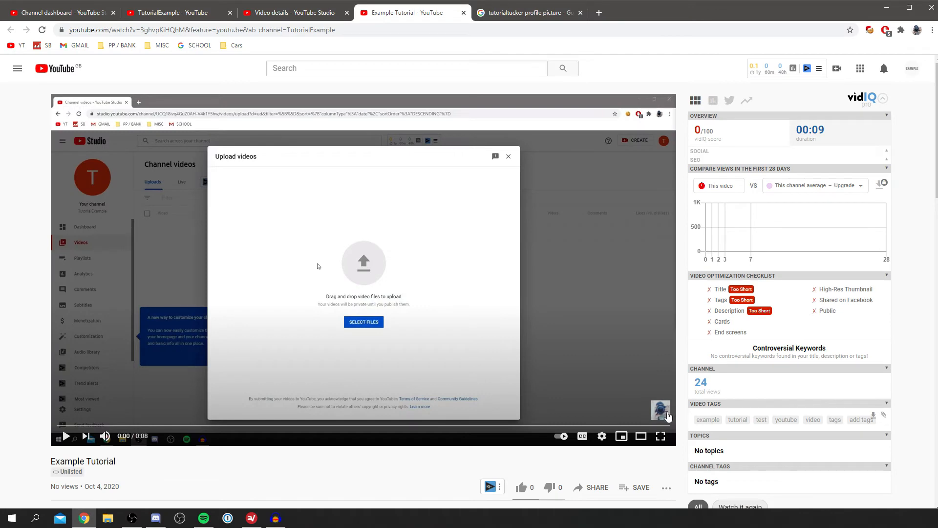
pyautogui.moveTo(661, 411)
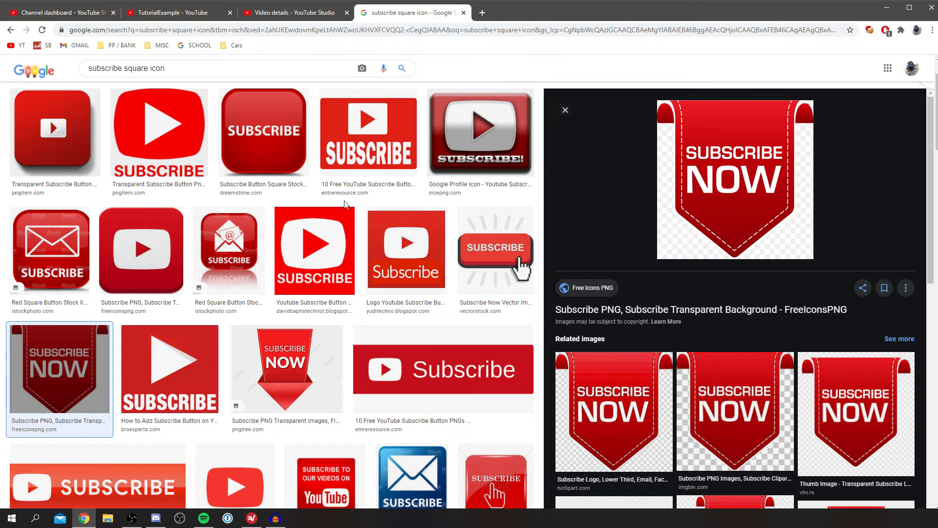
pyautogui.moveTo(299, 215)
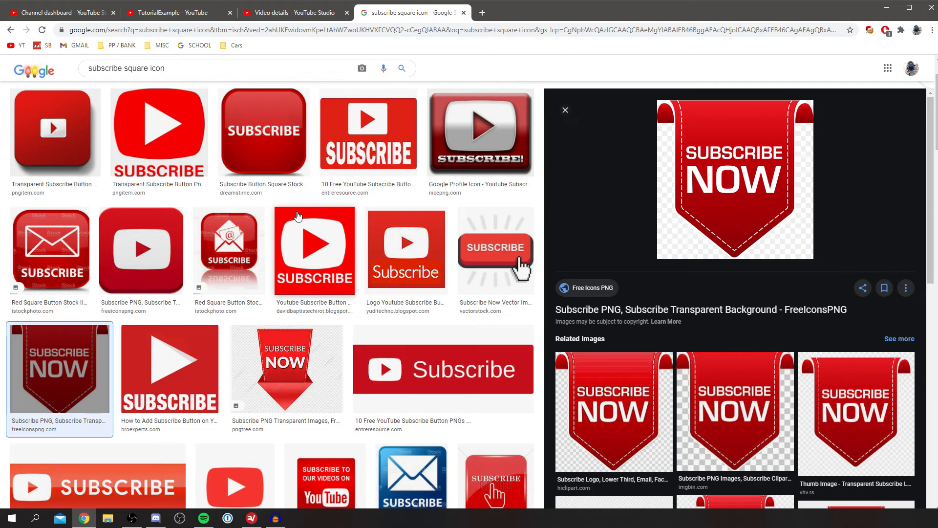
pyautogui.moveTo(712, 197)
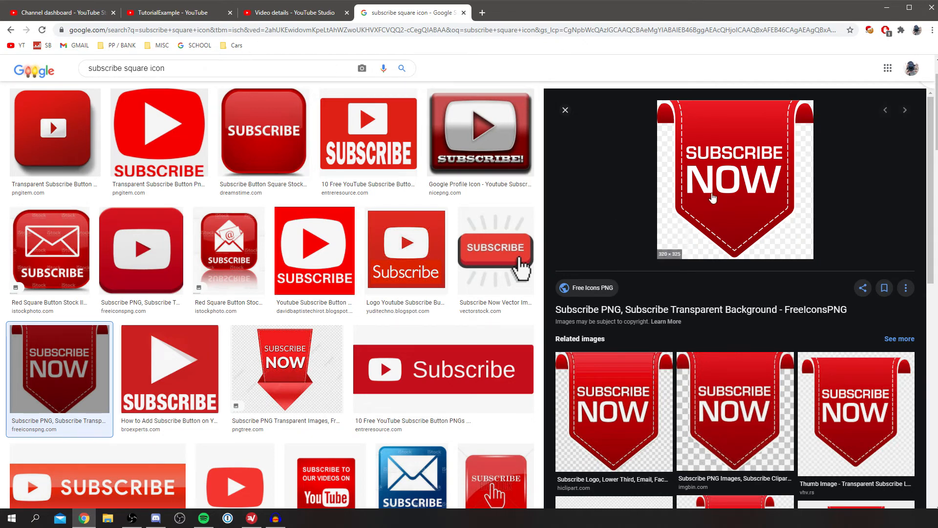
pyautogui.moveTo(703, 250)
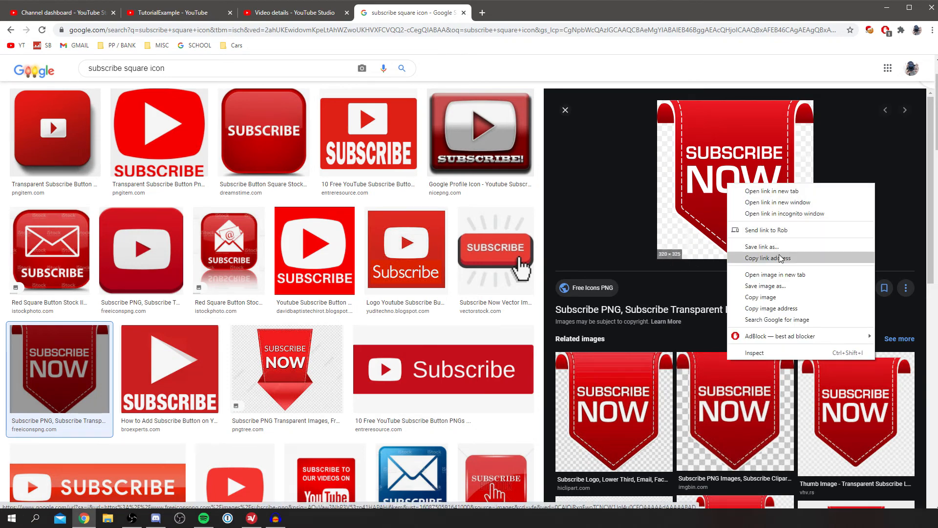
pyautogui.moveTo(767, 286)
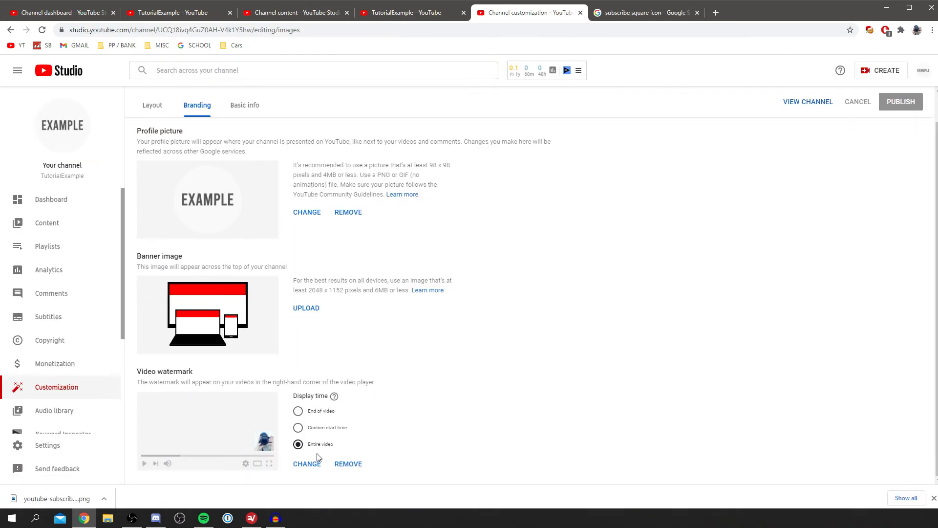
# Step: Swap in the Subscribe Now PNG watermark, publish, and switch to the video tab
pyautogui.click(307, 463)
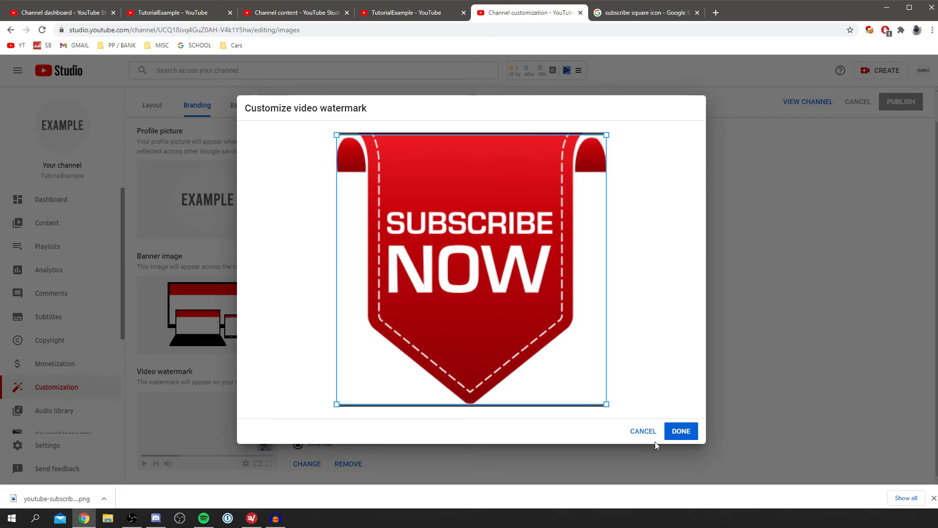
pyautogui.click(680, 431)
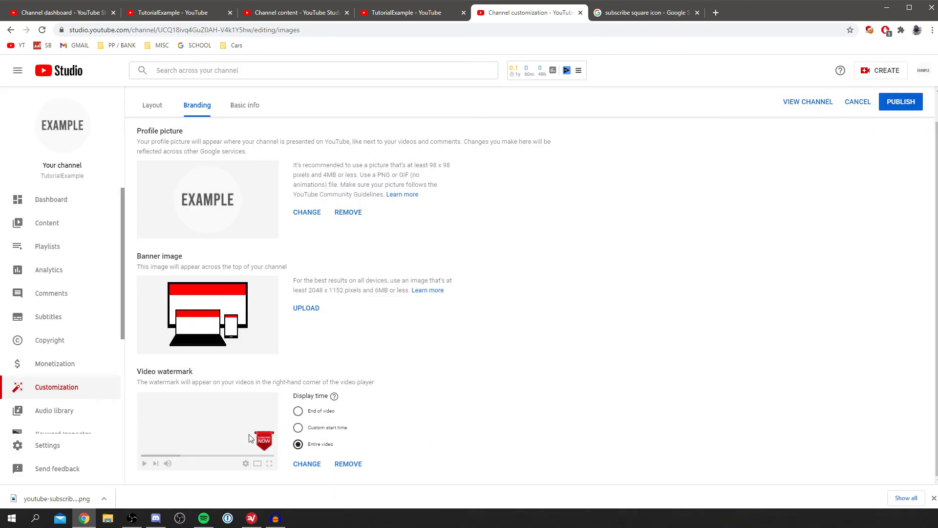
pyautogui.moveTo(284, 451)
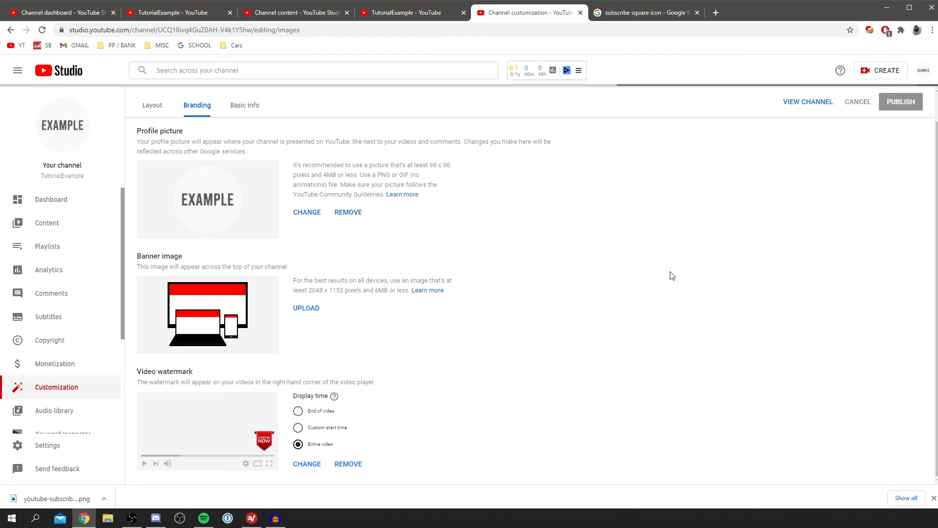
pyautogui.click(901, 101)
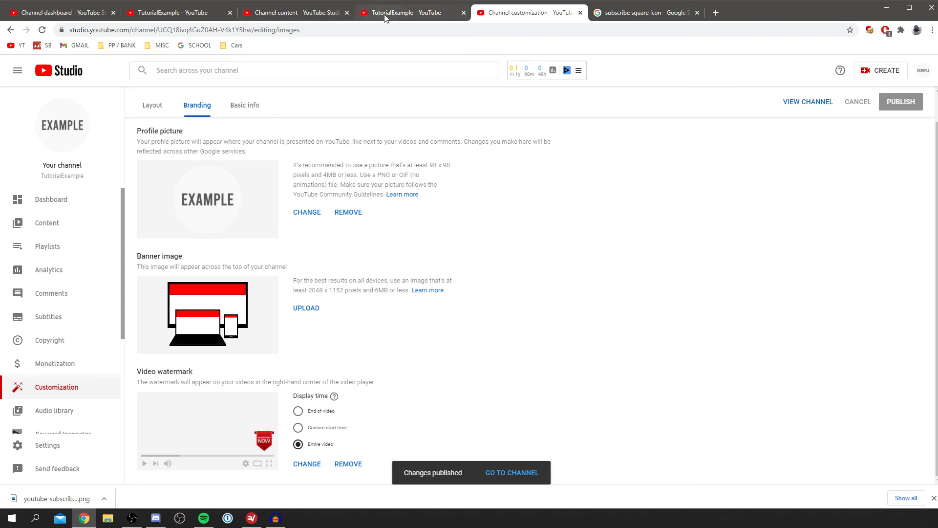
pyautogui.click(412, 12)
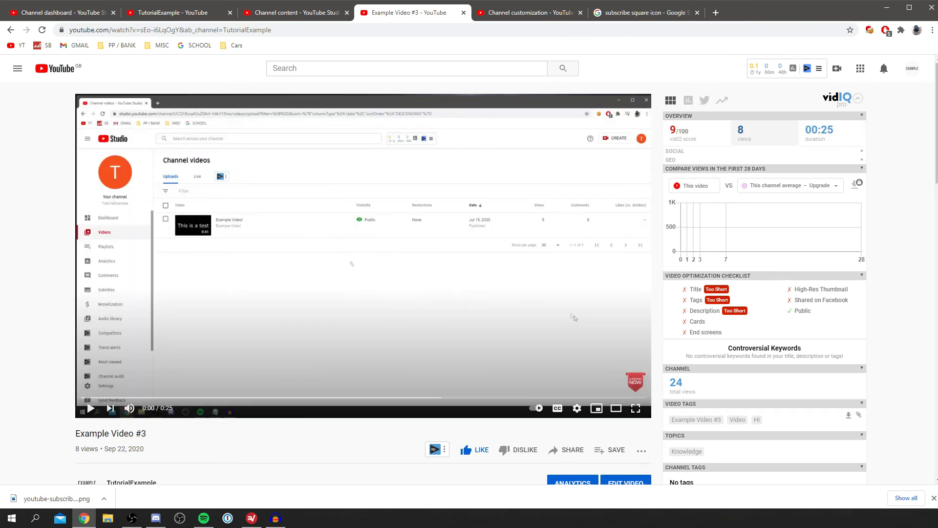
# Step: Return to the TutorialExample - YouTube home page tab after checking the watermark
pyautogui.click(174, 13)
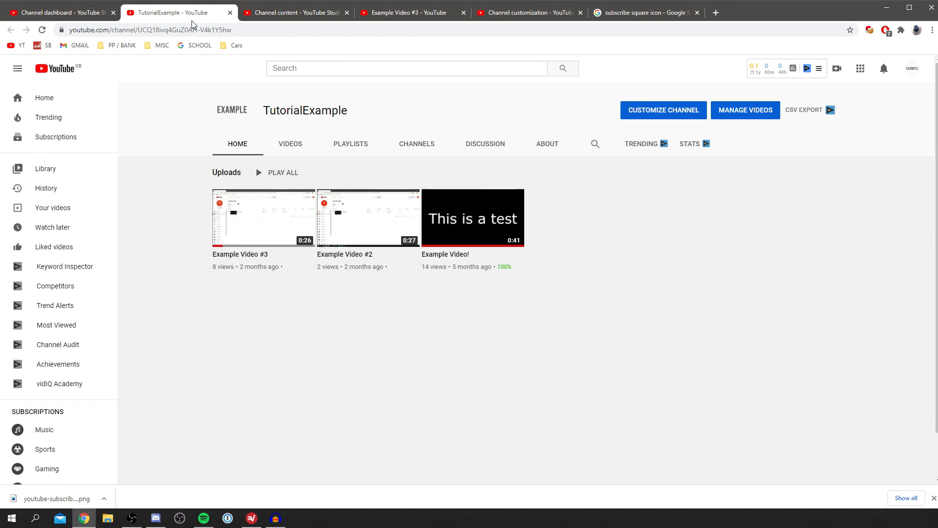
pyautogui.moveTo(603, 229)
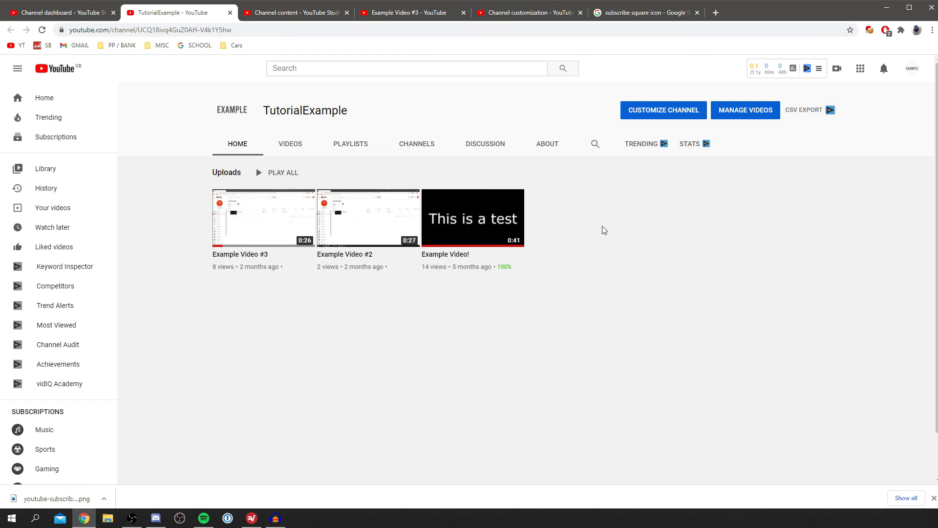